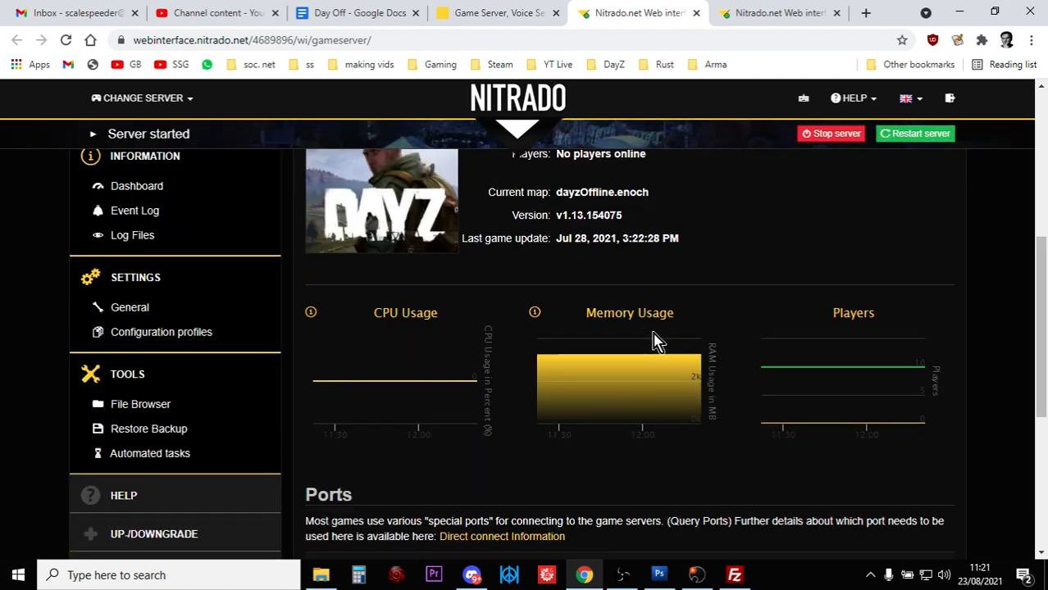
# Step: Switch from the server overview to the Nitrado file browser via the Tools sidebar
pyautogui.scroll(-3)
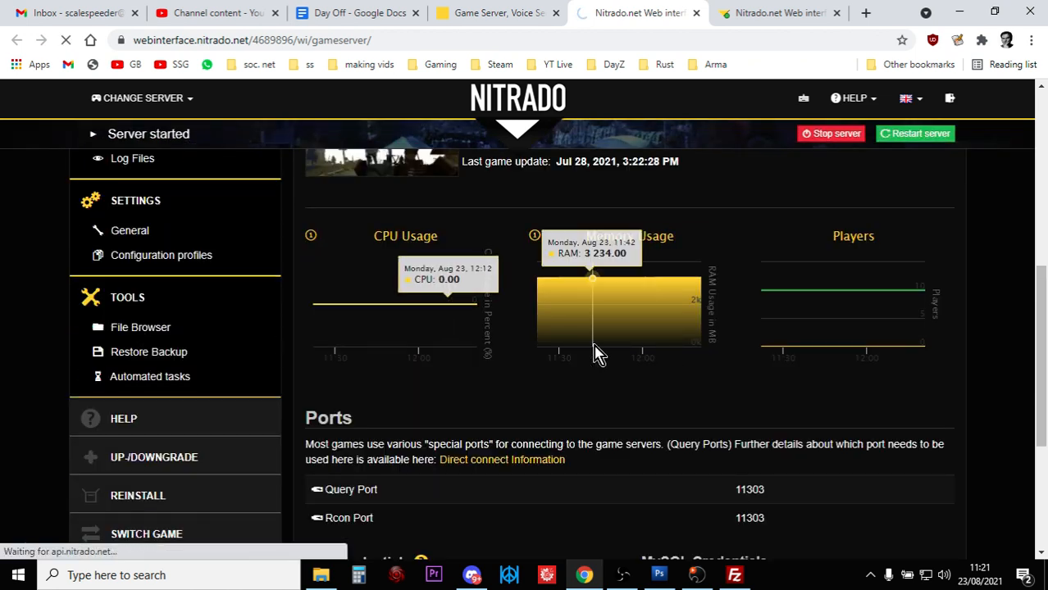
pyautogui.click(140, 328)
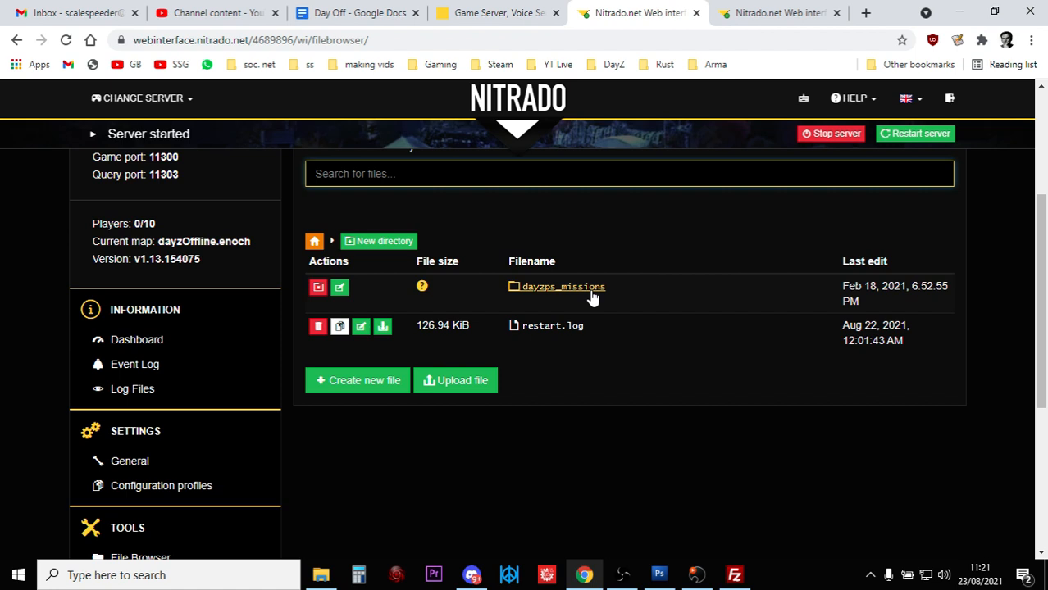
# Step: Navigate into dayzps_missions and then the dayzOffline.enoch mission folder
pyautogui.click(562, 285)
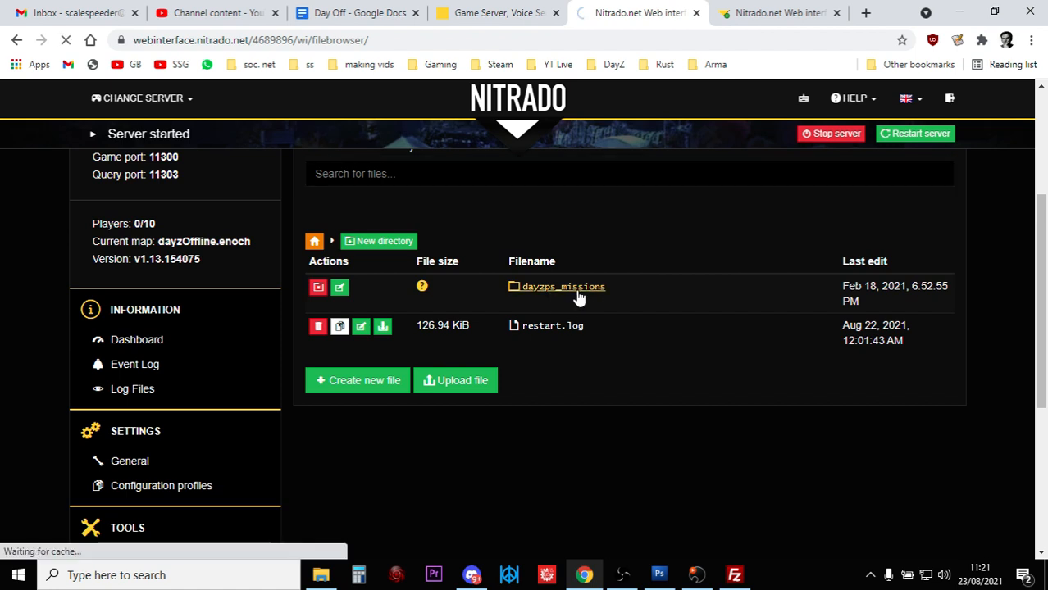
pyautogui.click(562, 285)
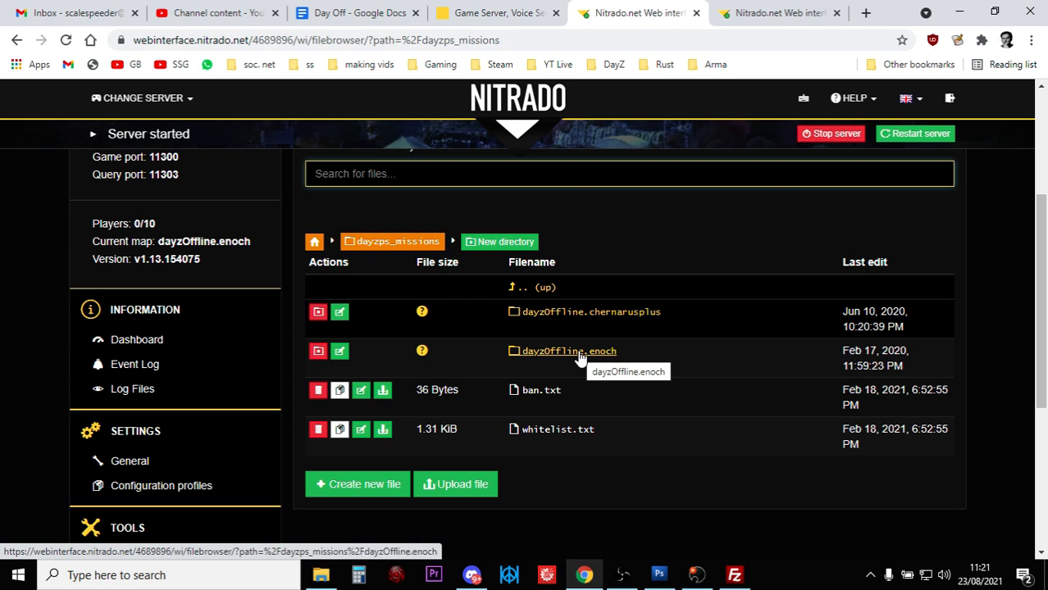
pyautogui.click(569, 350)
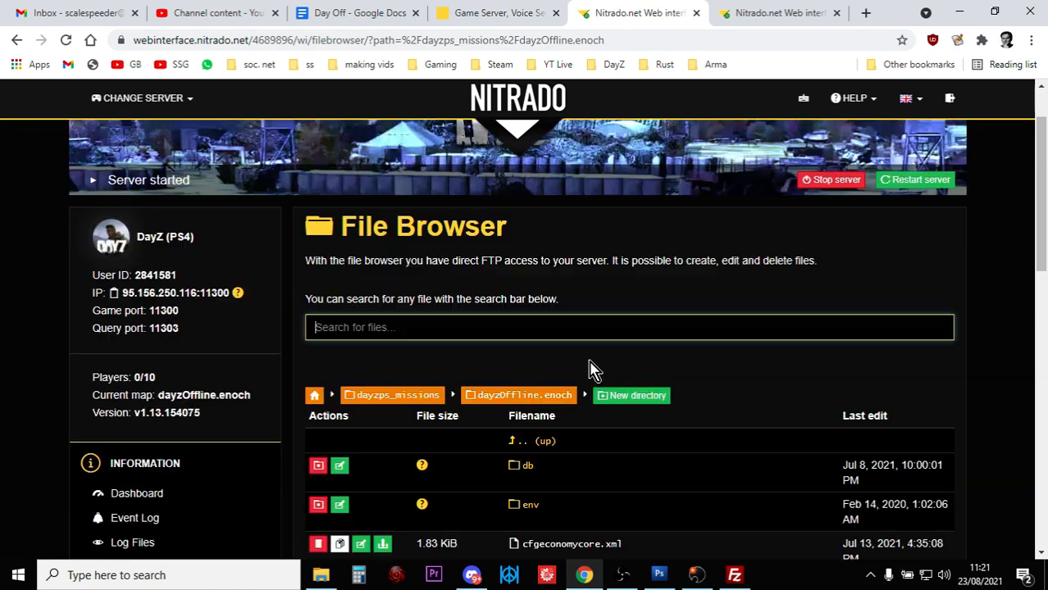
pyautogui.scroll(-3)
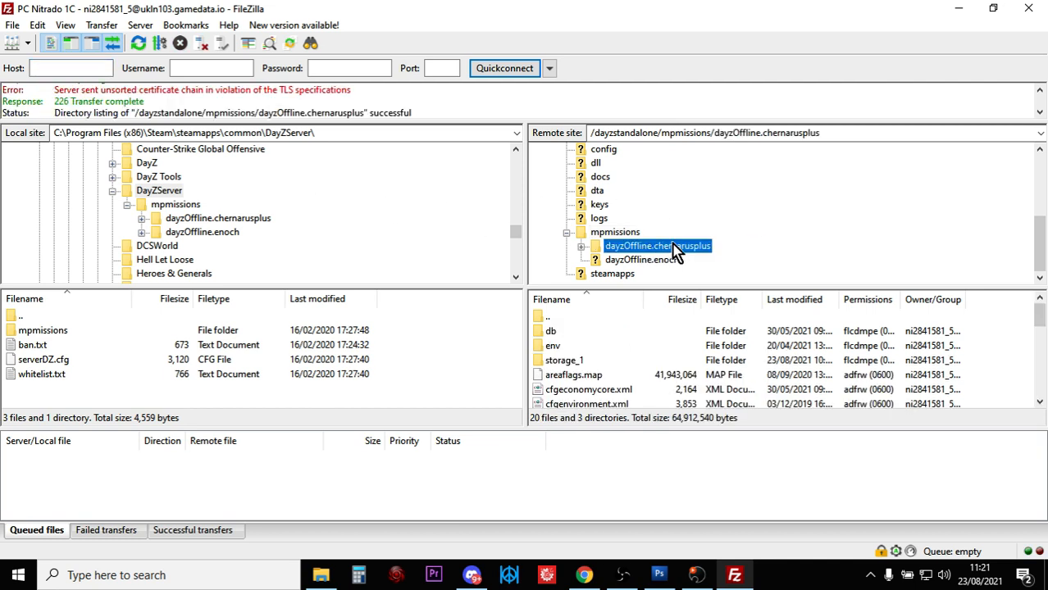
pyautogui.moveTo(681, 256)
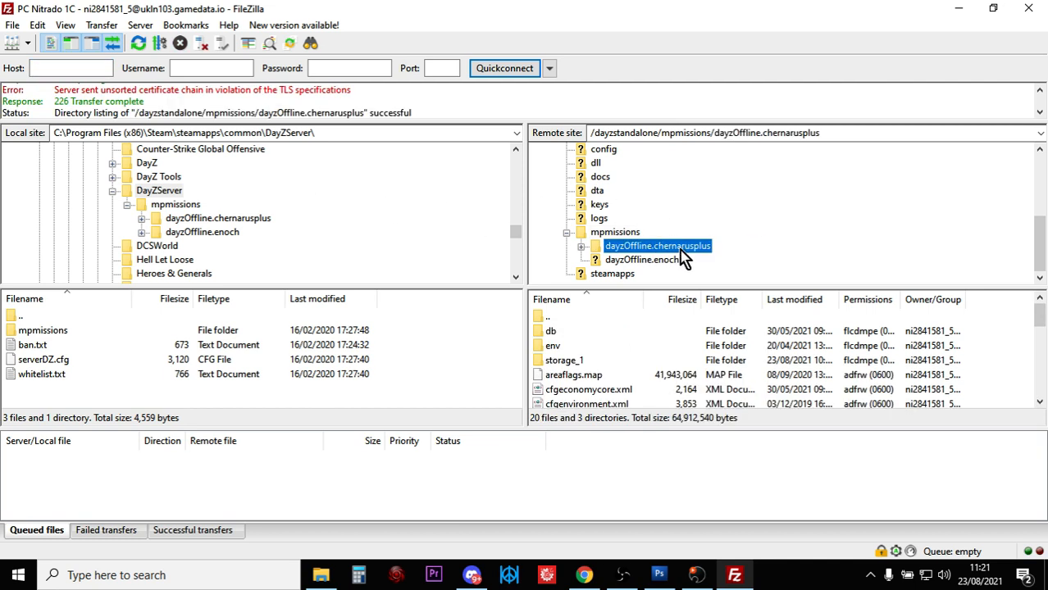
# Step: Point both the local and remote FileZilla panes at mpmissions > dayzOffline.enoch
pyautogui.click(641, 259)
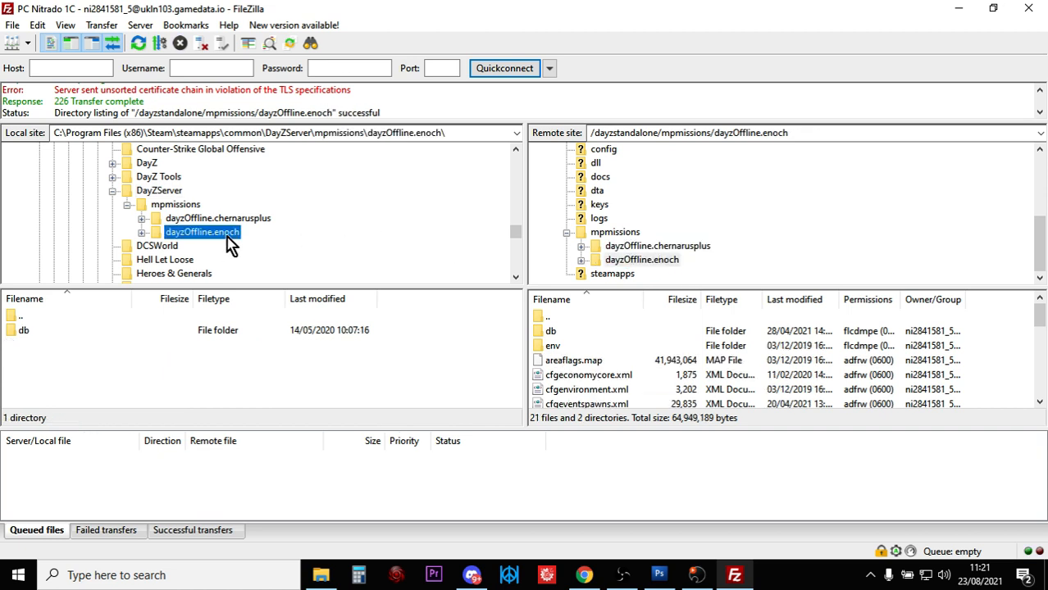
pyautogui.click(641, 259)
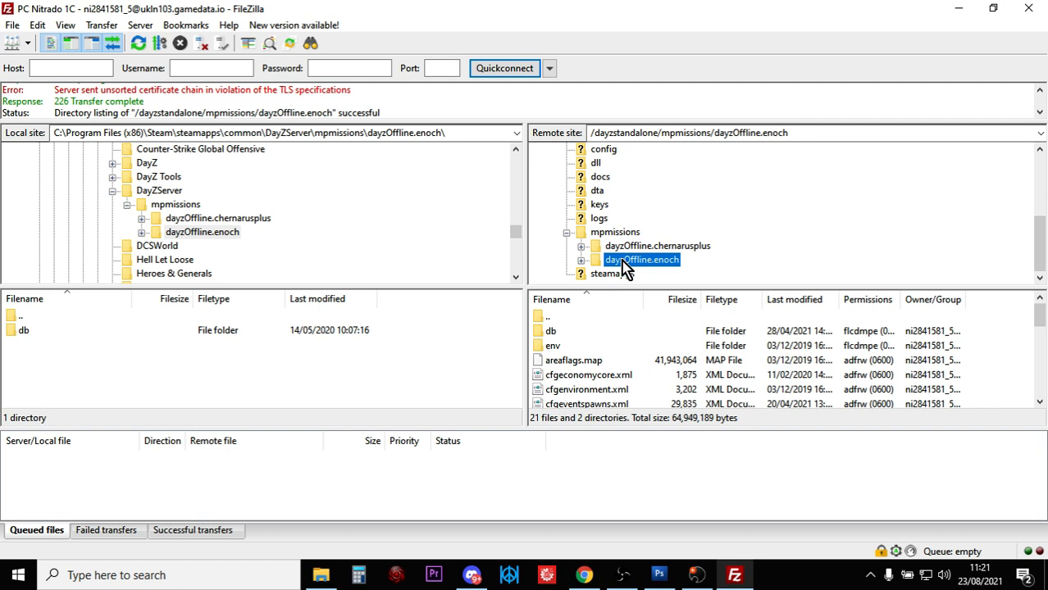
pyautogui.moveTo(628, 276)
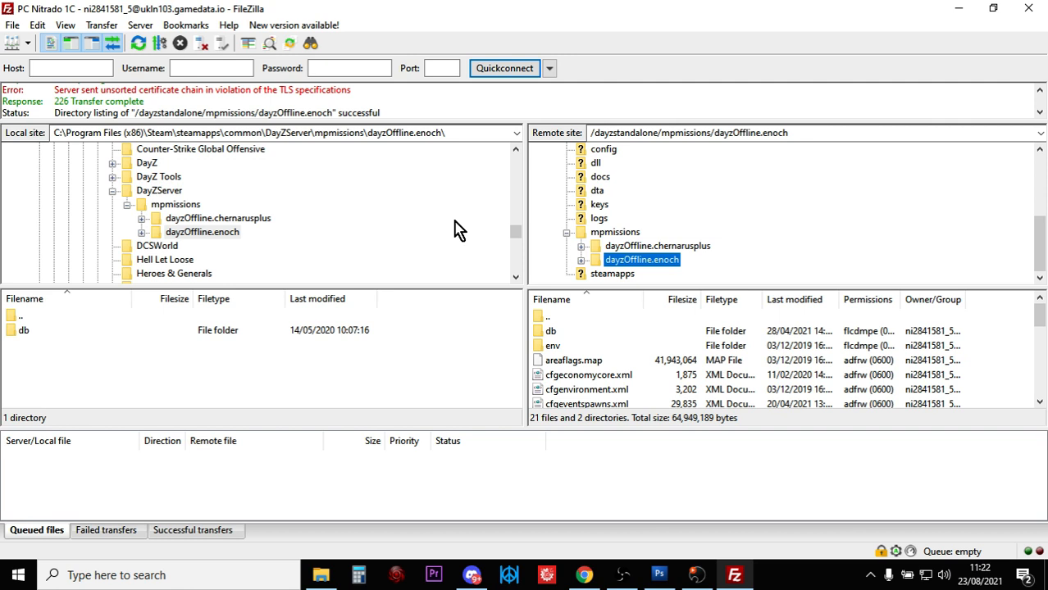
pyautogui.moveTo(491, 238)
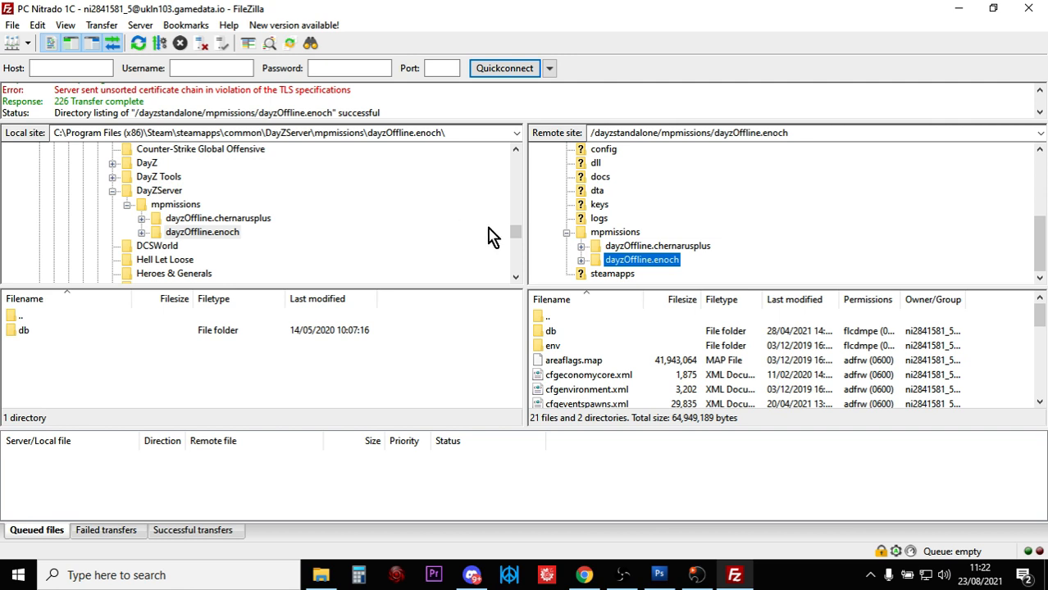